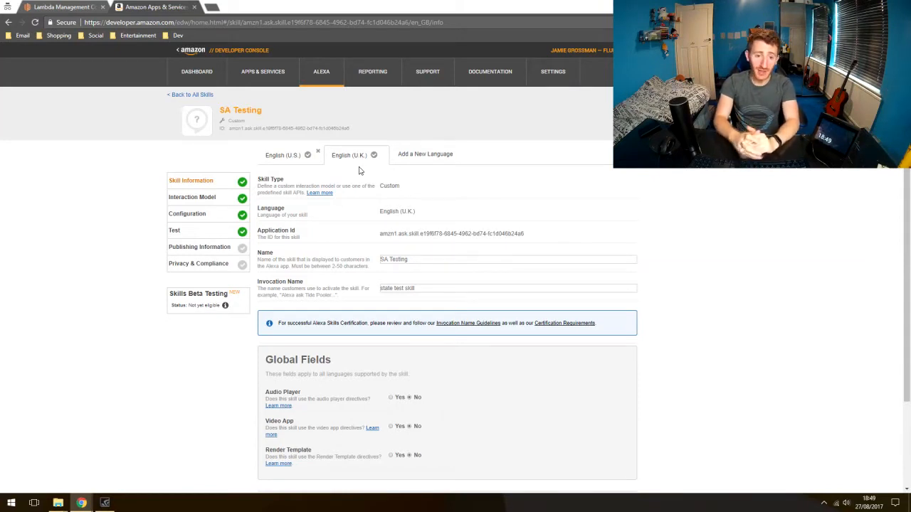
pyautogui.moveTo(279, 105)
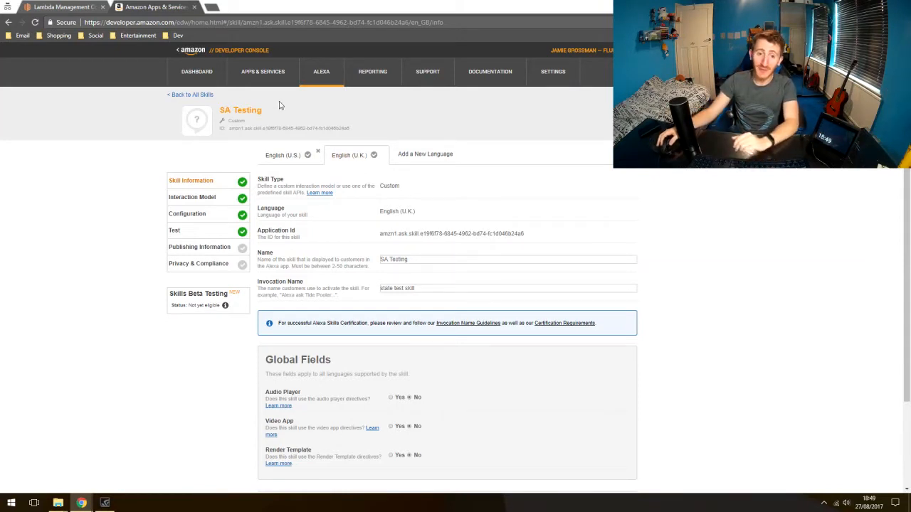
# Step: View the SA Testing skill's Intent Schema JSON with its YesIntent and NumberIntent definitions
pyautogui.click(498, 287)
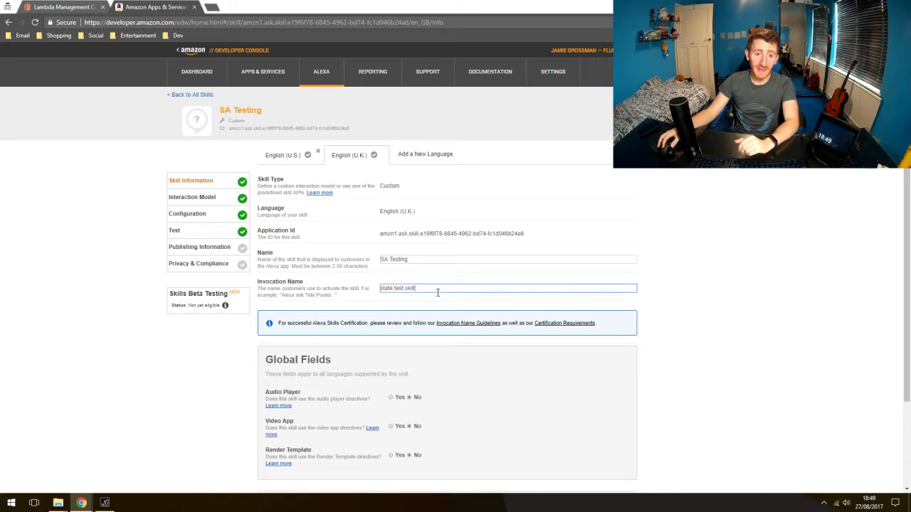
pyautogui.scroll(-3)
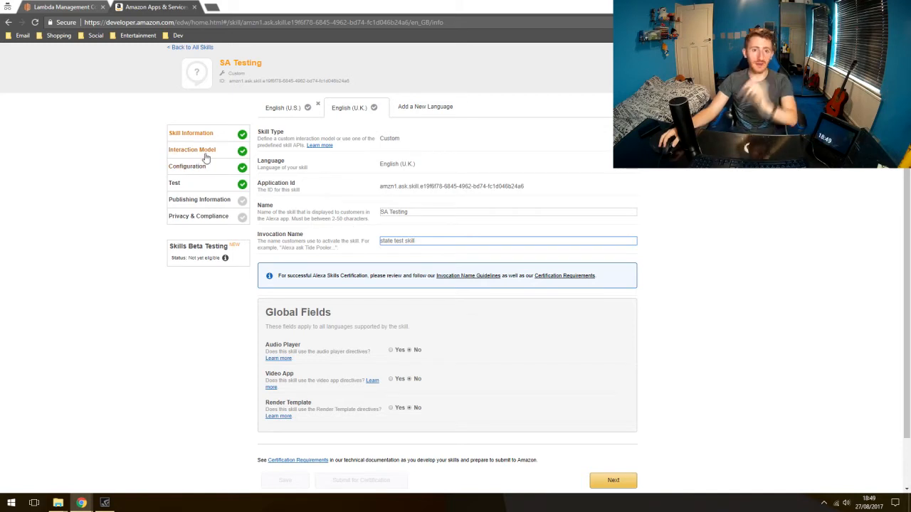
pyautogui.click(191, 149)
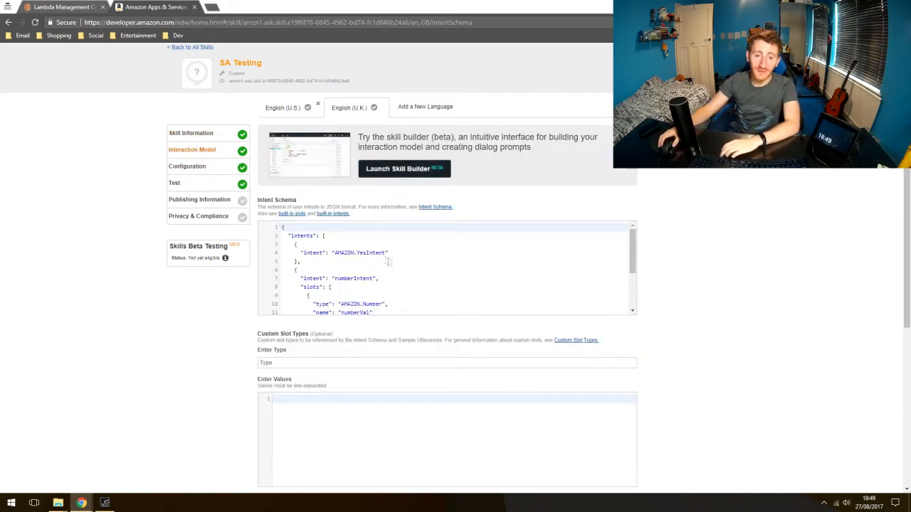
pyautogui.doubleClick(370, 254)
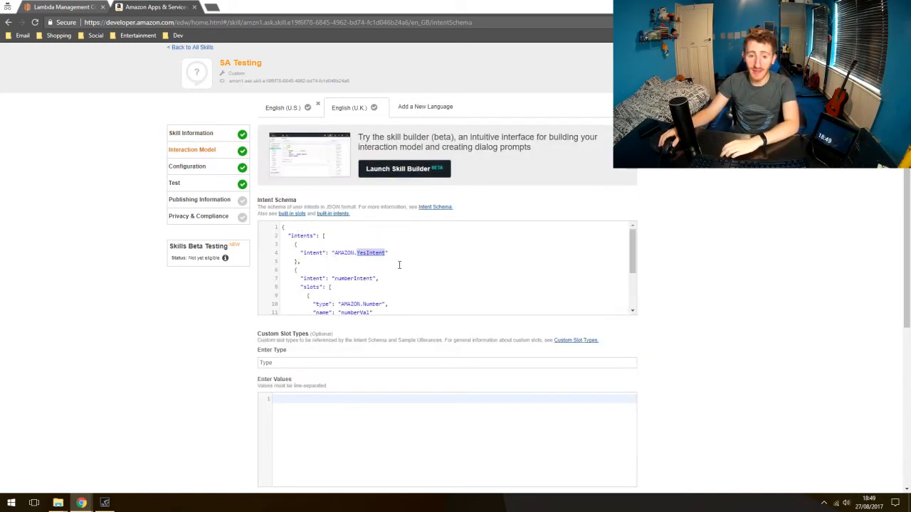
pyautogui.scroll(-3)
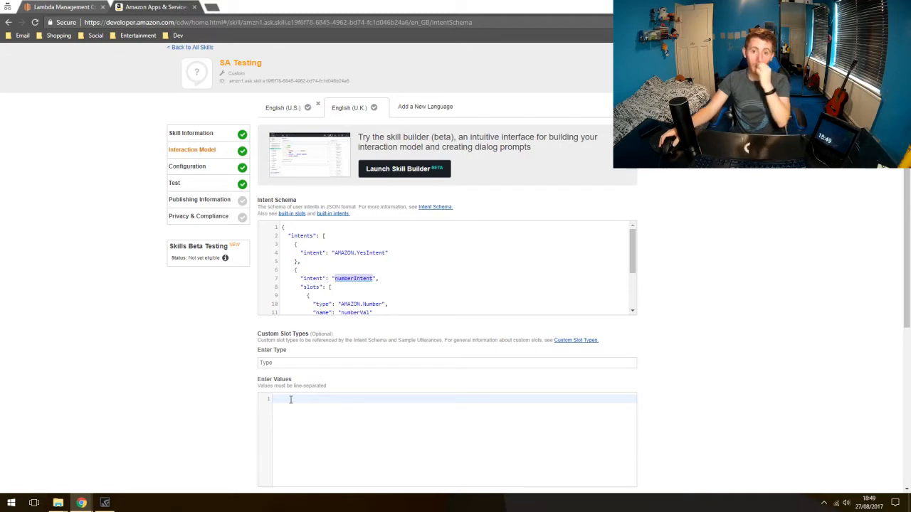
pyautogui.click(60, 6)
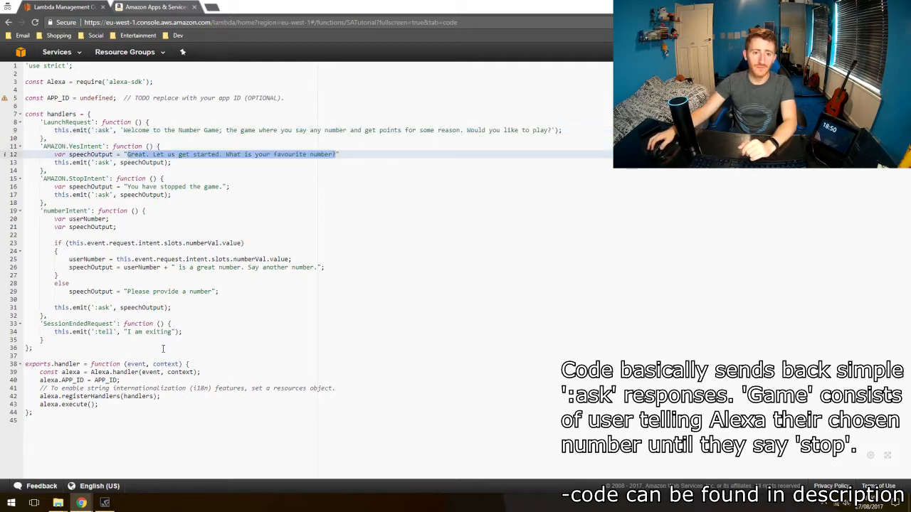
pyautogui.doubleClick(66, 211)
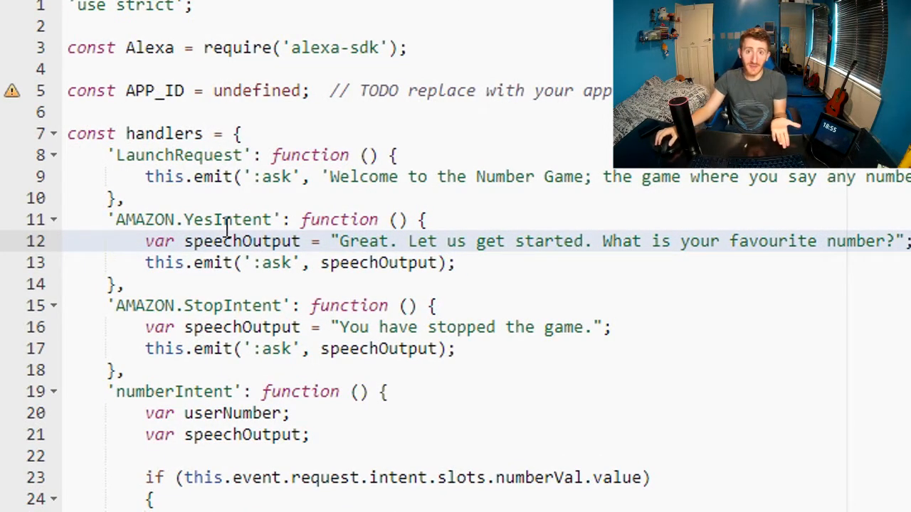
pyautogui.moveTo(582, 127)
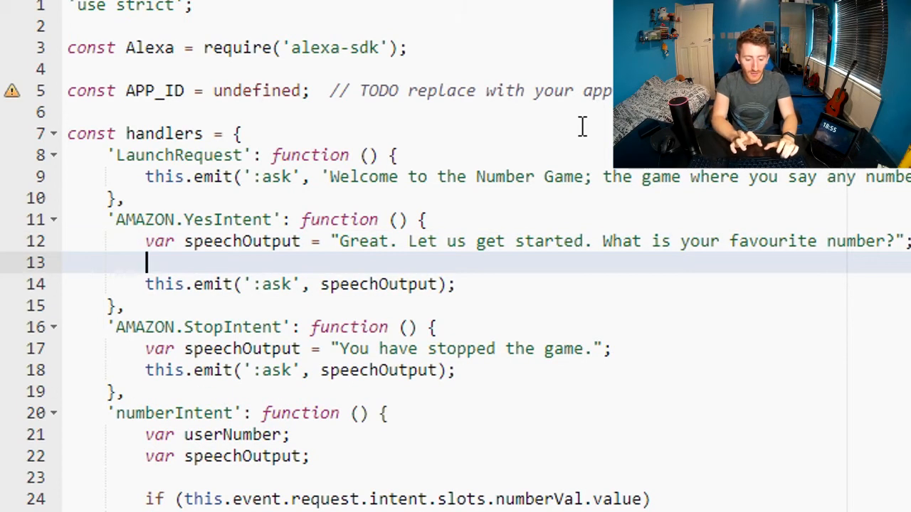
# Step: Add this.attributes['gameState'] = 'started'; to YesIntent after its speechOutput line
pyautogui.write('this')
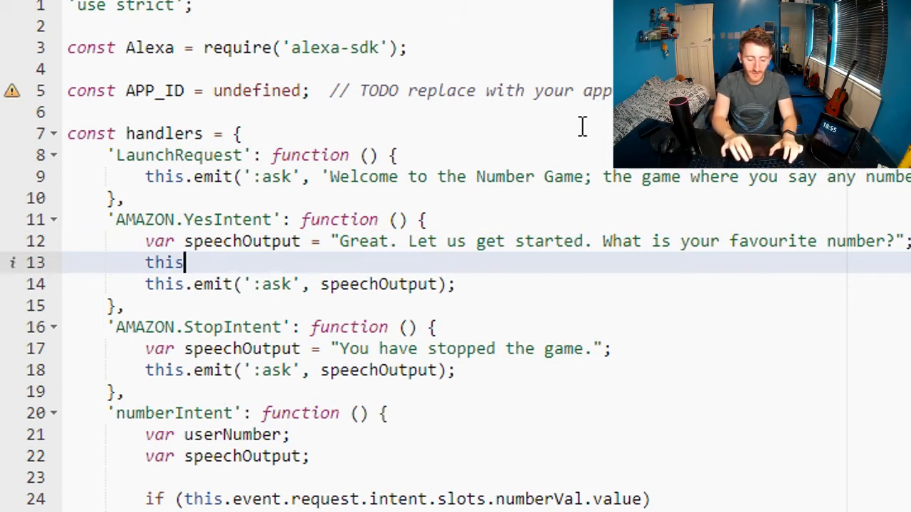
pyautogui.write('.attrib')
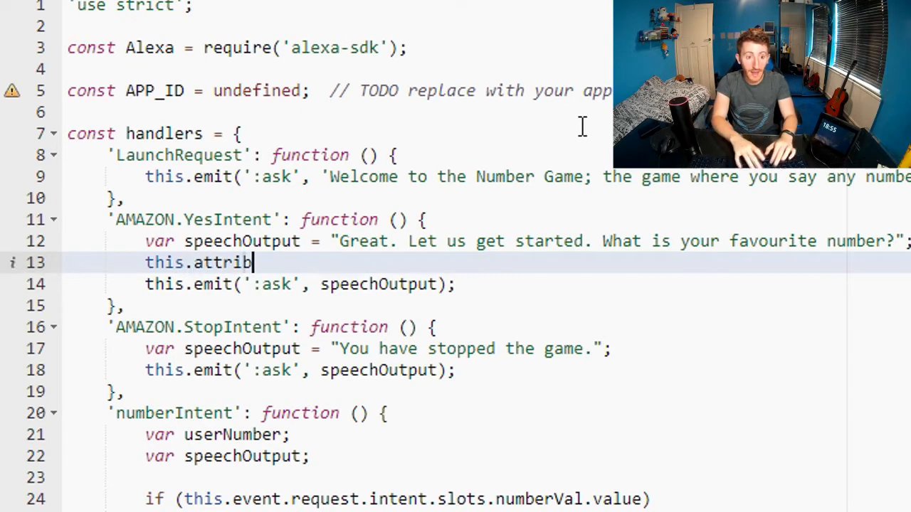
pyautogui.write('utes =')
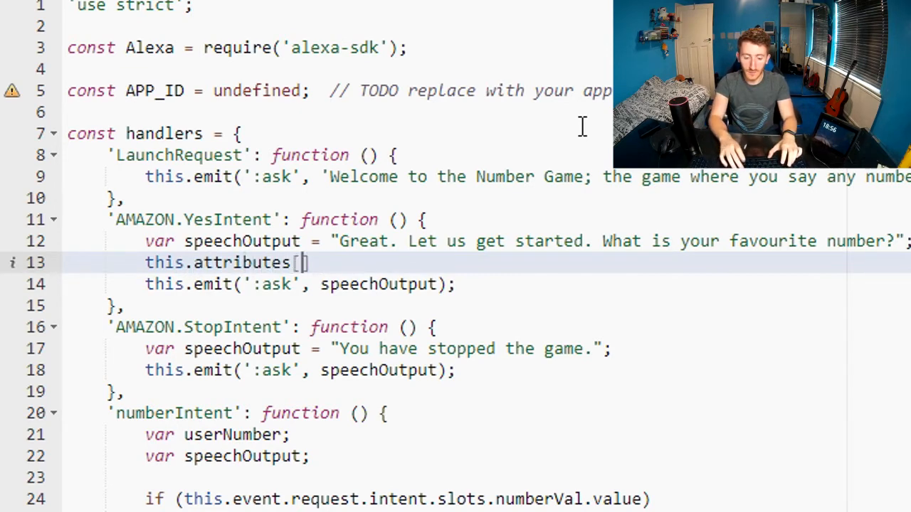
pyautogui.write("''")
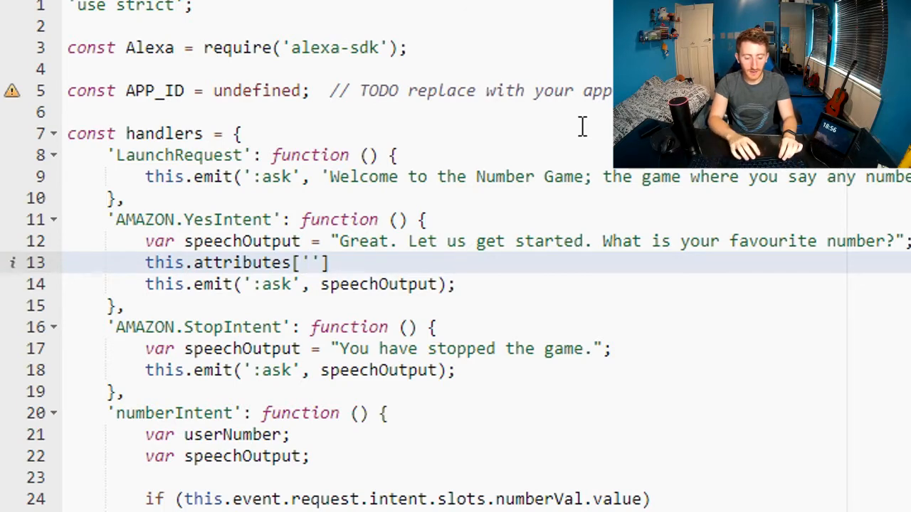
pyautogui.write('gameState')
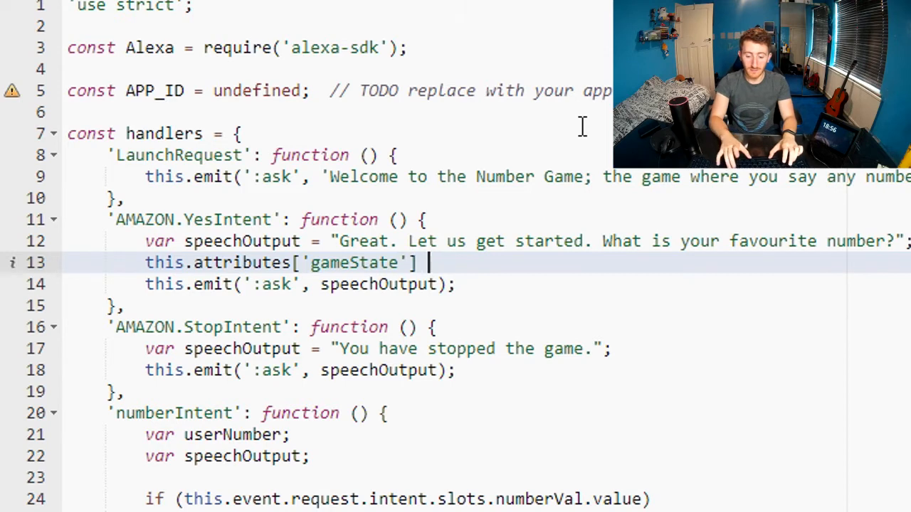
pyautogui.write('=')
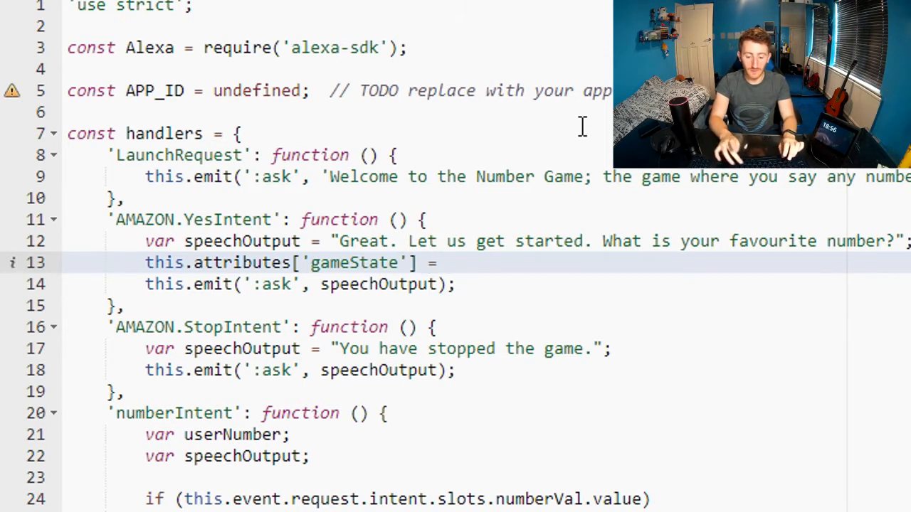
pyautogui.write("'start'")
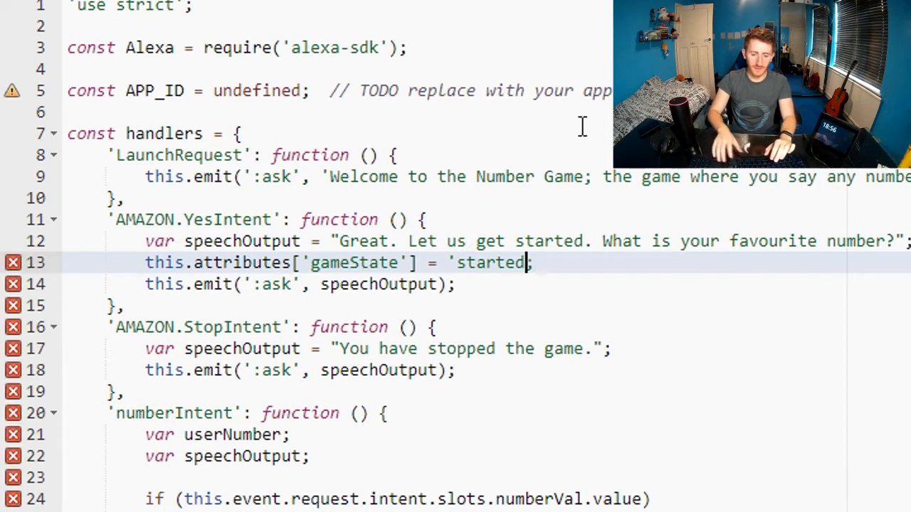
pyautogui.write(';')
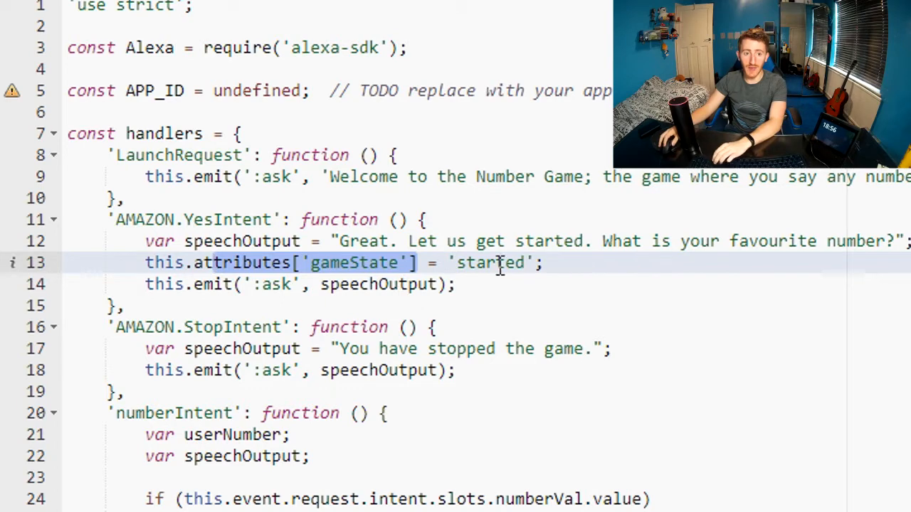
pyautogui.doubleClick(489, 261)
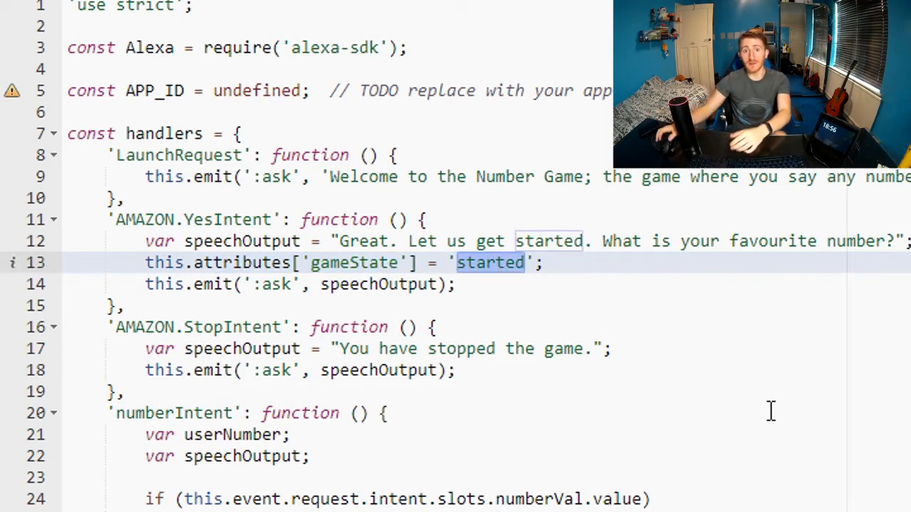
pyautogui.moveTo(610, 335)
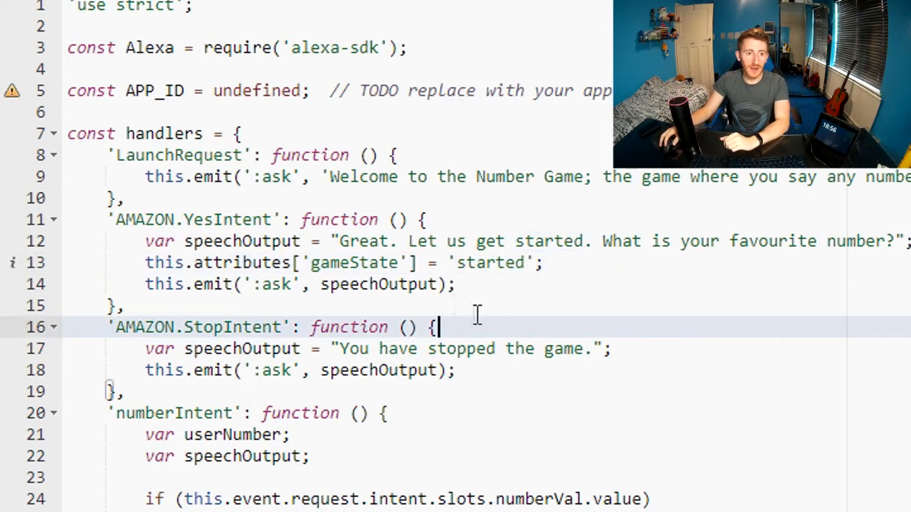
# Step: Wrap YesIntent's body in if (this.attributes['gameState'] != 'started')
pyautogui.click(430, 219)
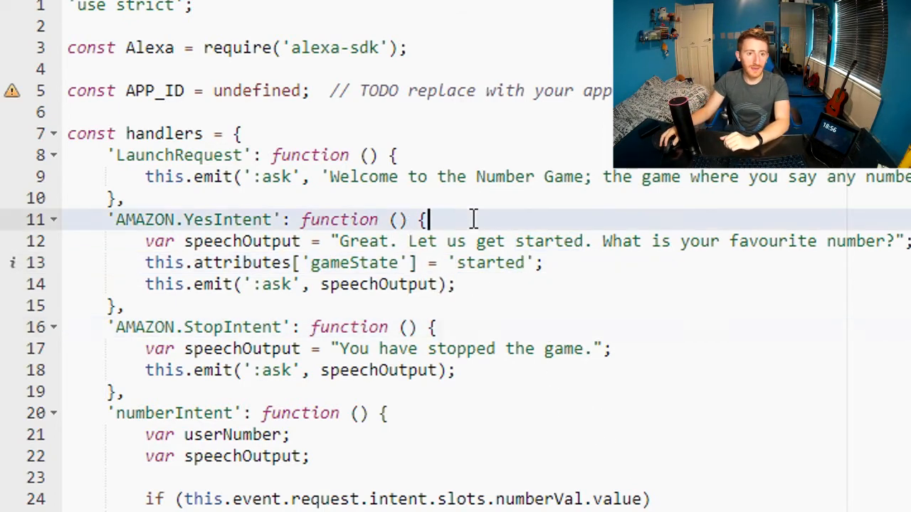
pyautogui.write('if')
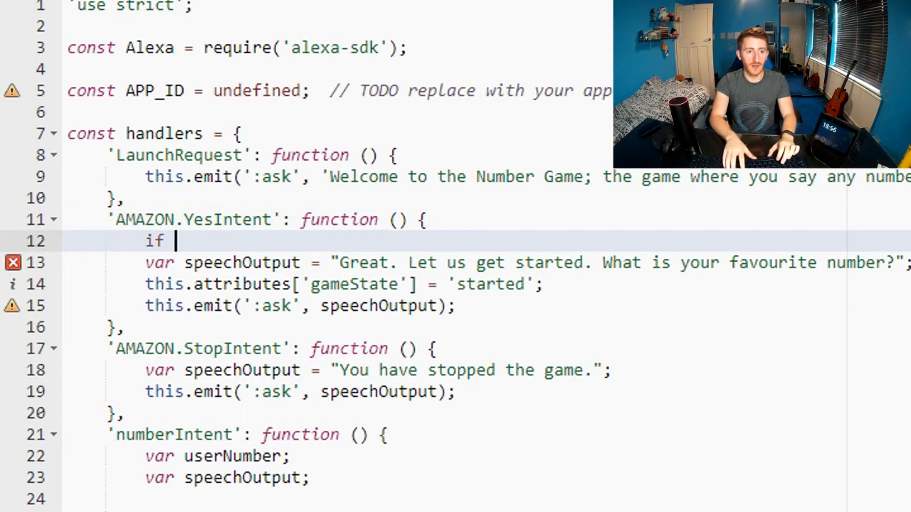
pyautogui.write('(')
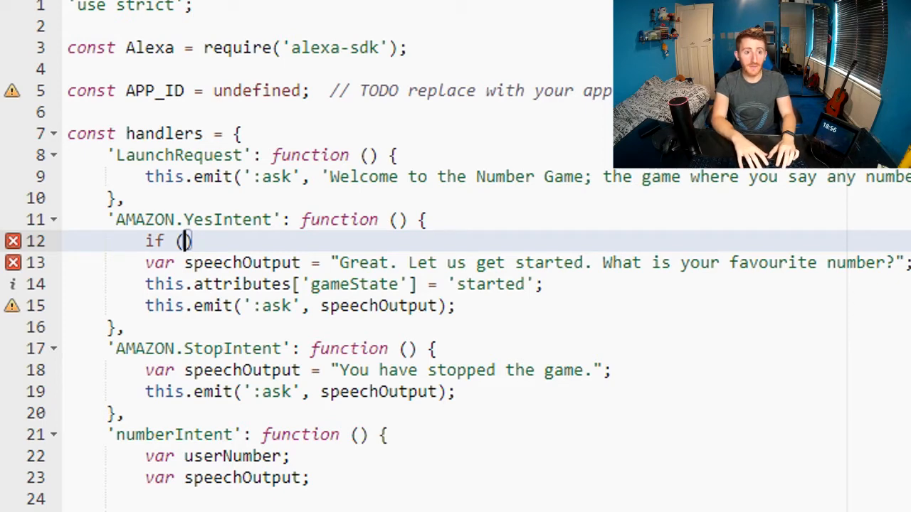
pyautogui.write("this.attributes['")
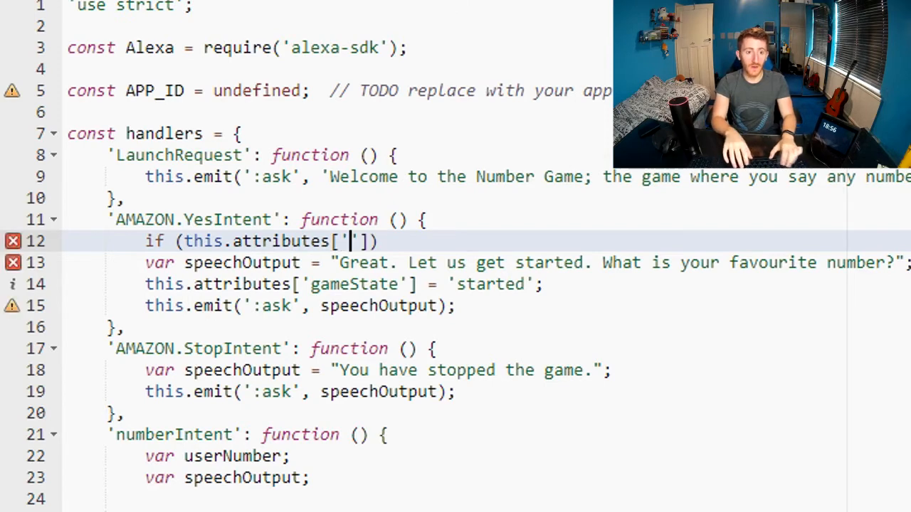
pyautogui.write('gameState')
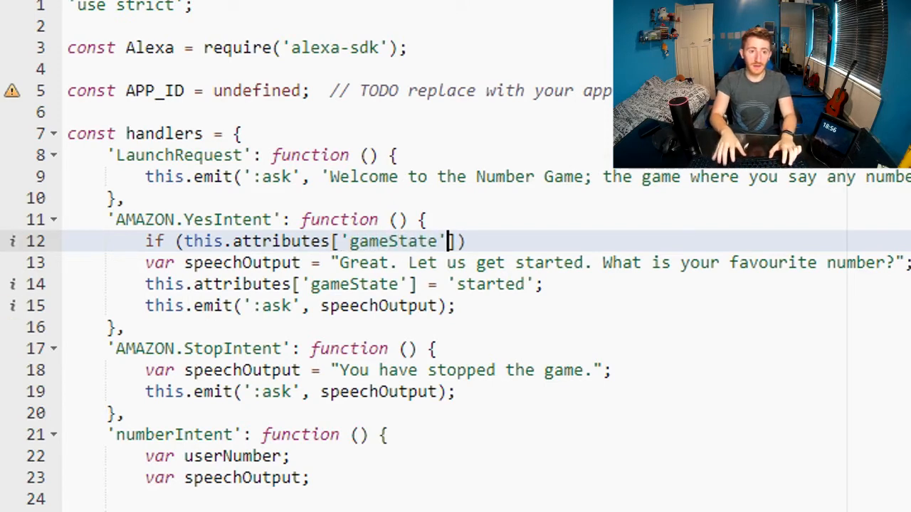
pyautogui.write("== 'started")
pyautogui.write('{')
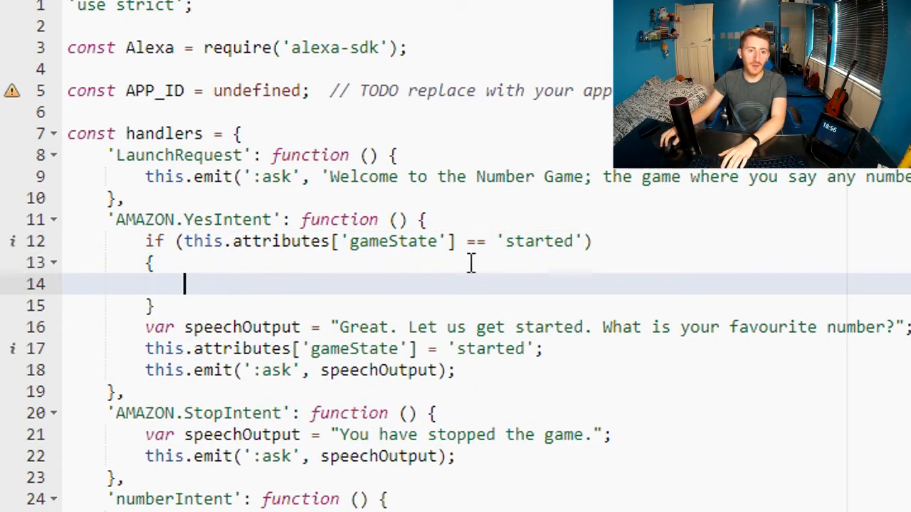
pyautogui.write('!')
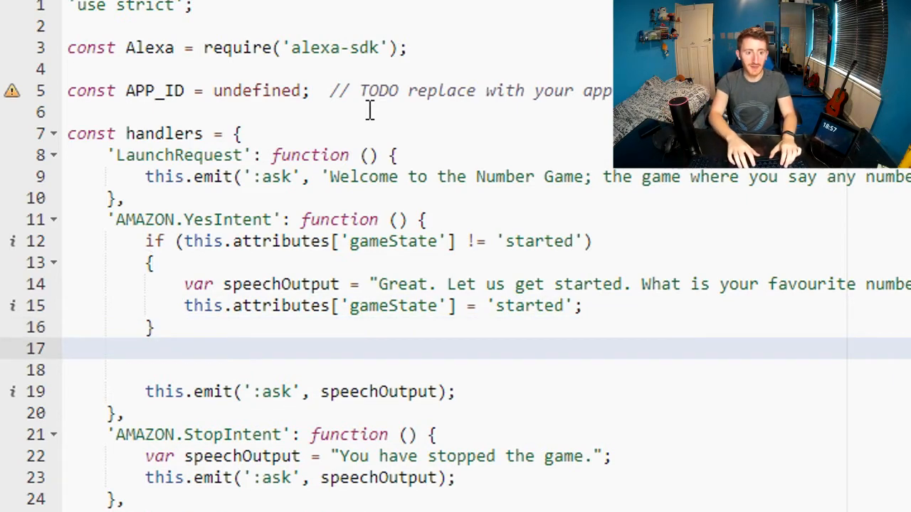
# Step: Add an else branch replying "You've already started the game"
pyautogui.write('else')
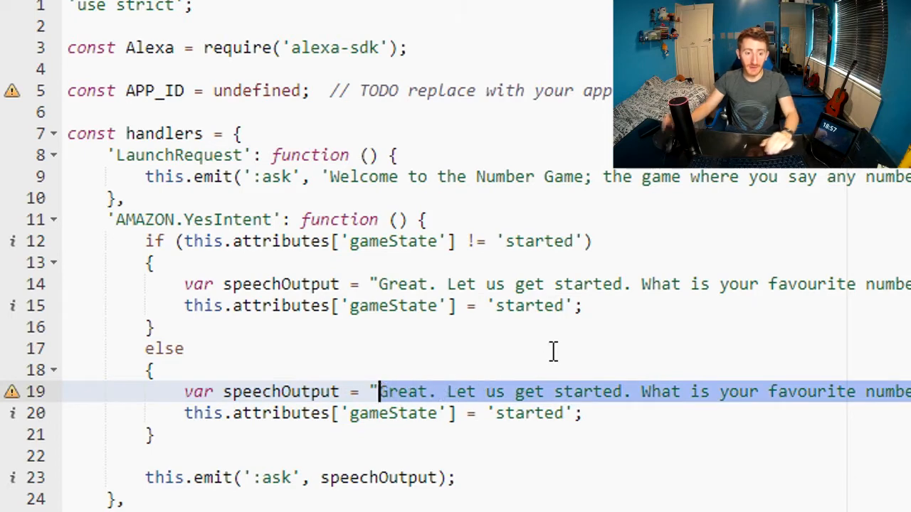
pyautogui.write('Ypu";')
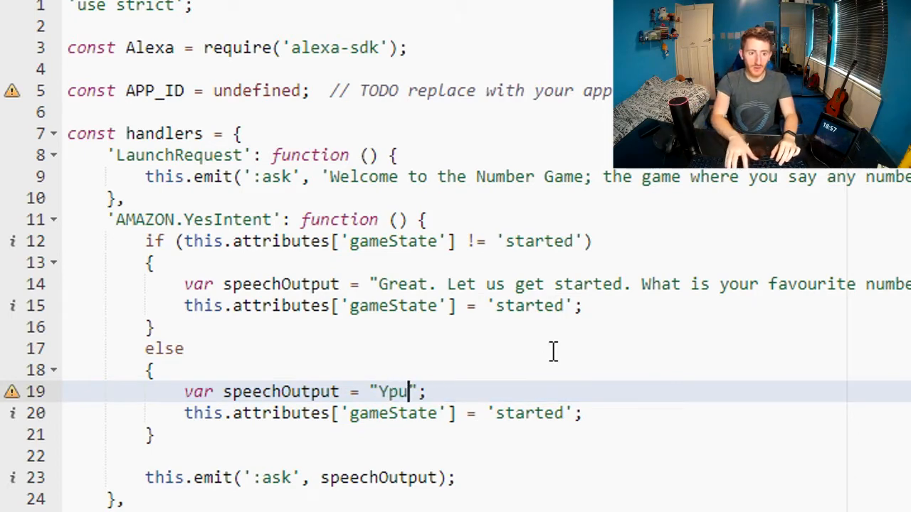
pyautogui.write("You've already")
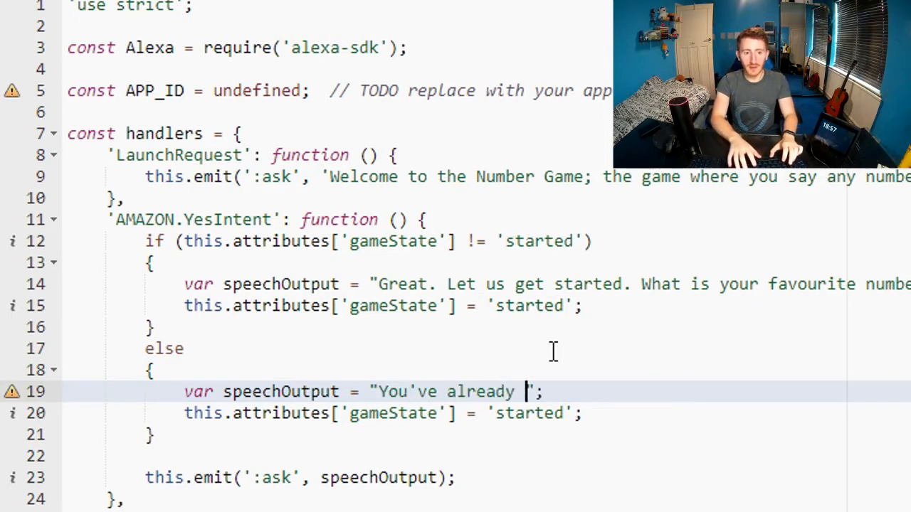
pyautogui.write('started the game you maniac.')
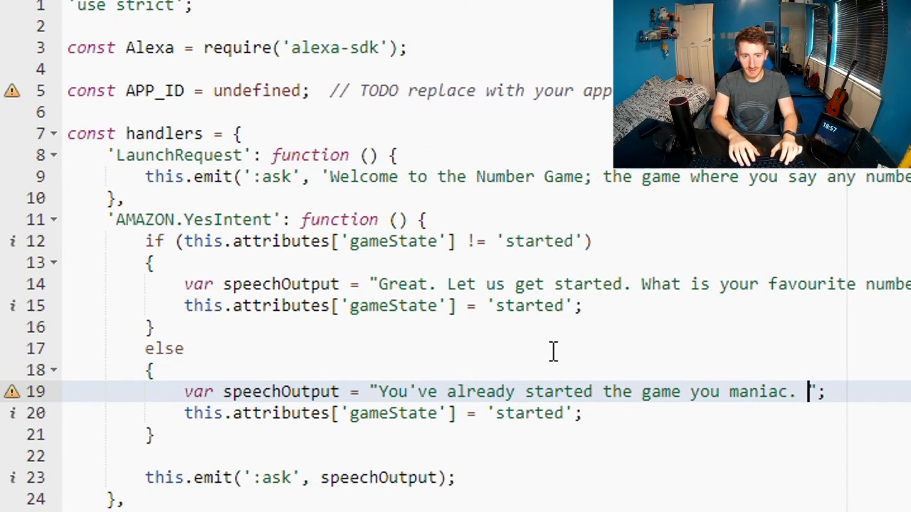
pyautogui.write('What is you')
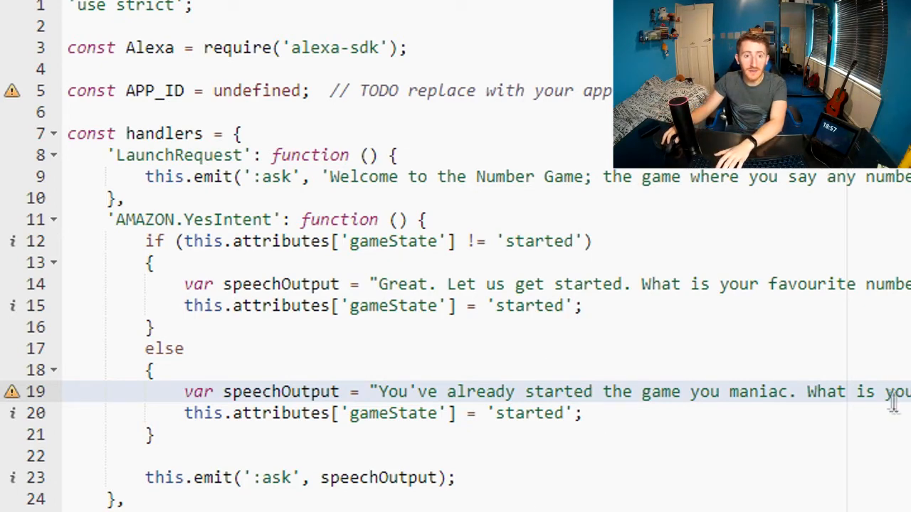
# Step: Complete the else reply with 'What is your number?' and reduce the else branch to one line
pyautogui.doubleClick(811, 284)
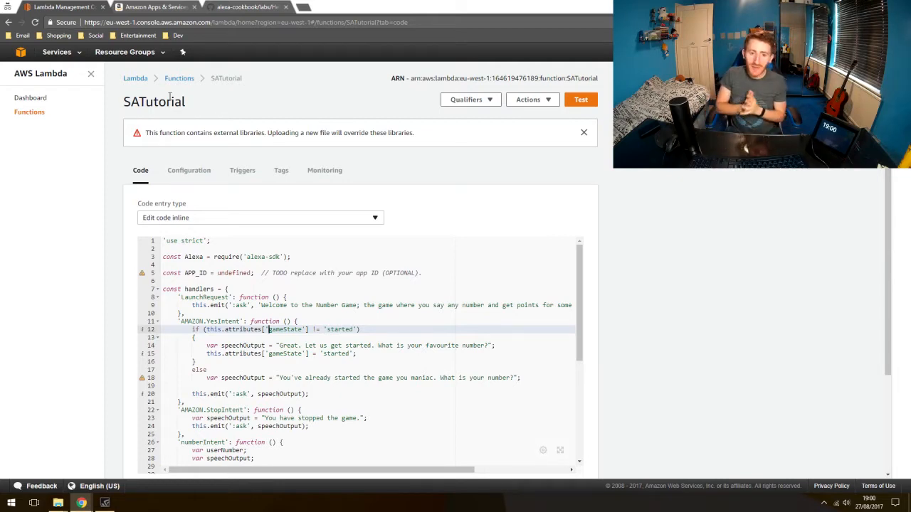
pyautogui.scroll(-3)
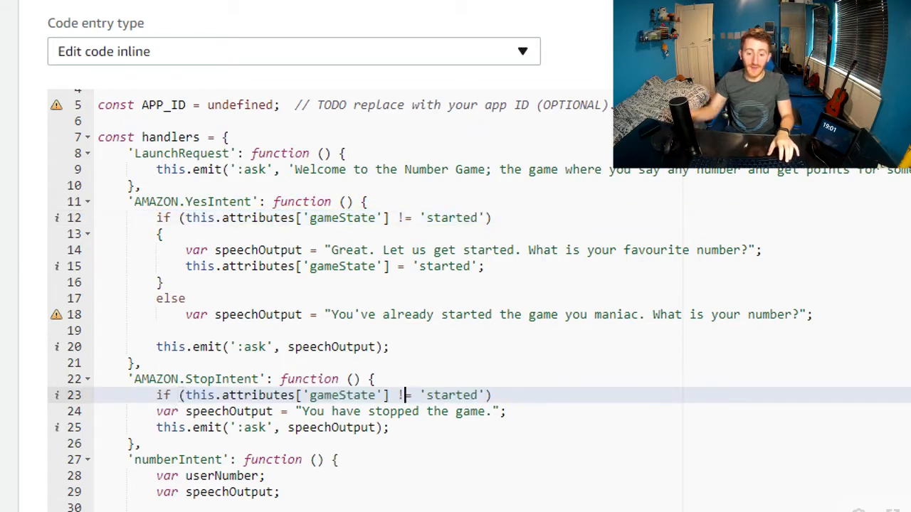
# Step: Have StopIntent set gameState 'stopped' when started, else reply "You can't stop a game that hasn't started. Would you like to play?"
pyautogui.write('==')
pyautogui.write('else')
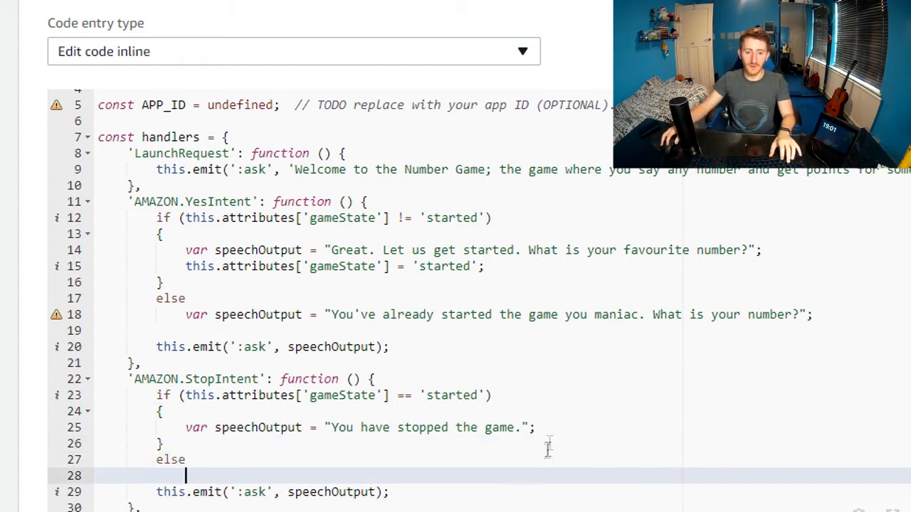
pyautogui.moveTo(535, 427); pyautogui.dragTo(185, 427)
pyautogui.write('var speechOutput = "You can\'t stop ";')
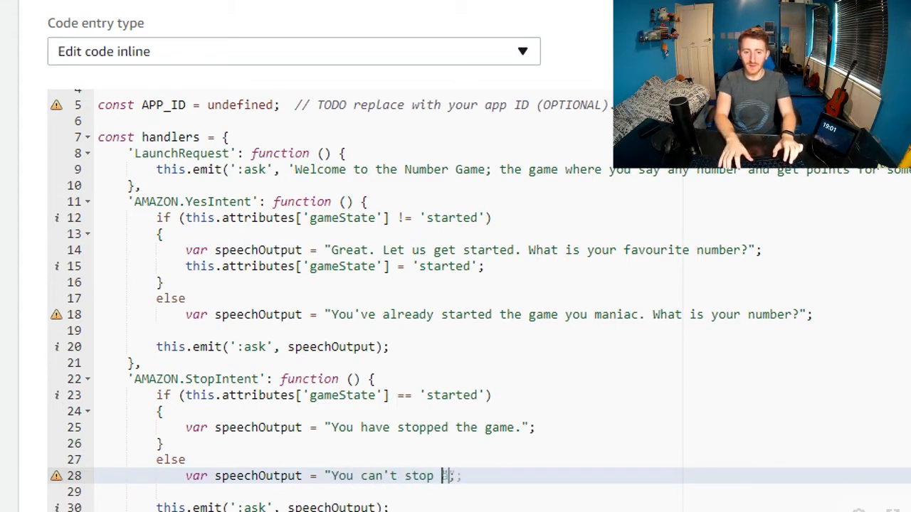
pyautogui.write('a game that')
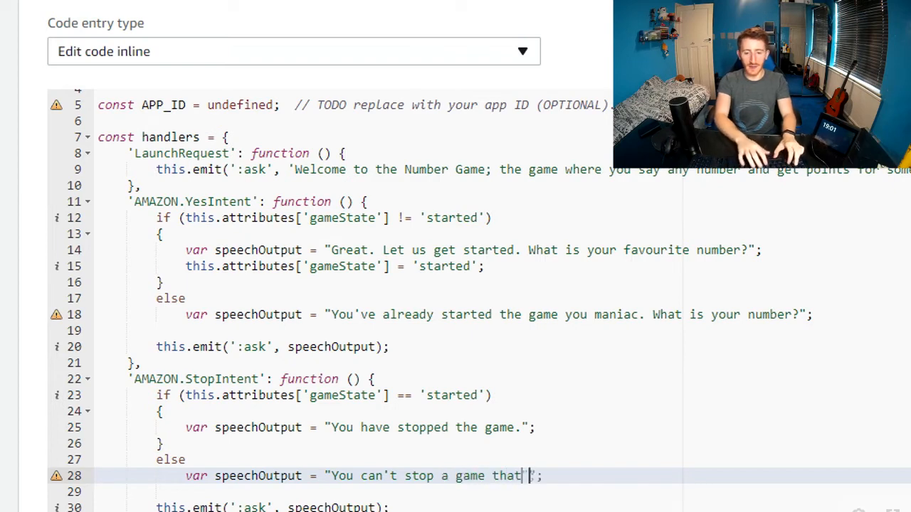
pyautogui.write("hasn't started. Would you like to play?")
pyautogui.write("this.attributes['gameState'] = 'stopped';")
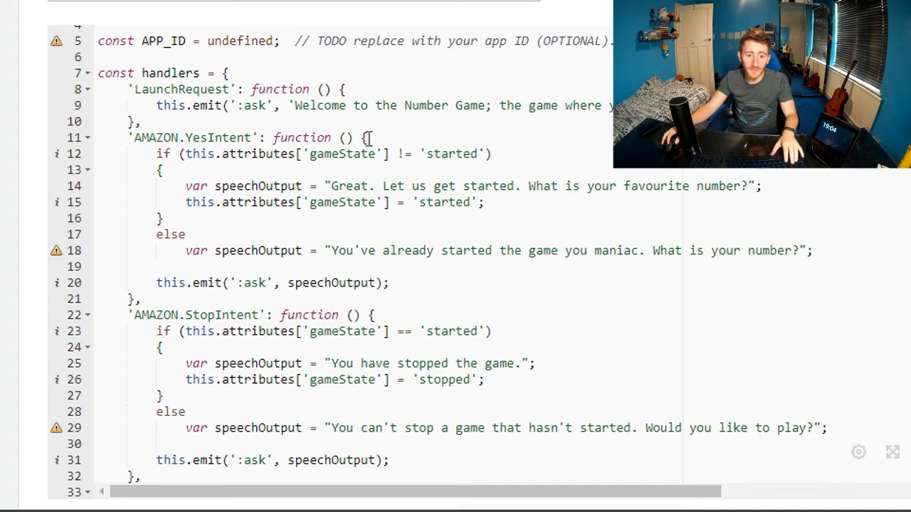
# Step: Wrap numberIntent's logic in if (gameState == 'started') with an else setting speechOutput
pyautogui.moveTo(134, 138); pyautogui.dragTo(491, 154)
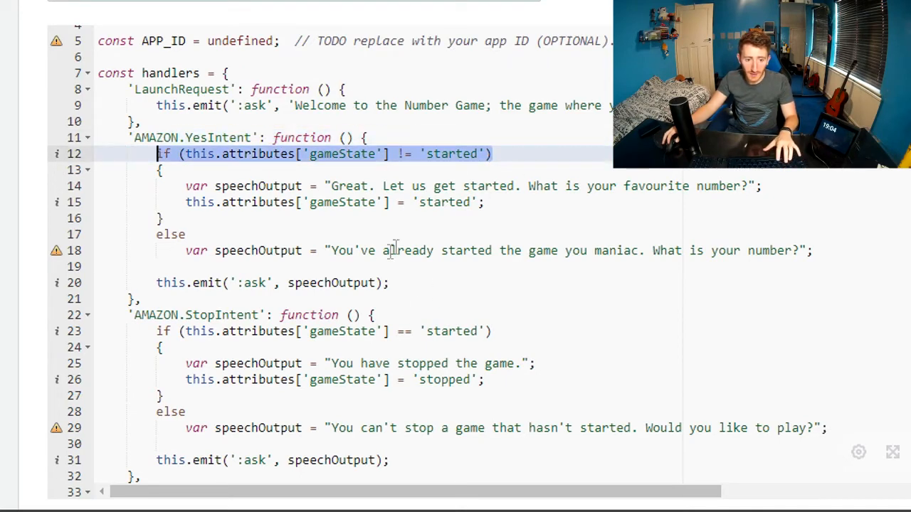
pyautogui.scroll(-3)
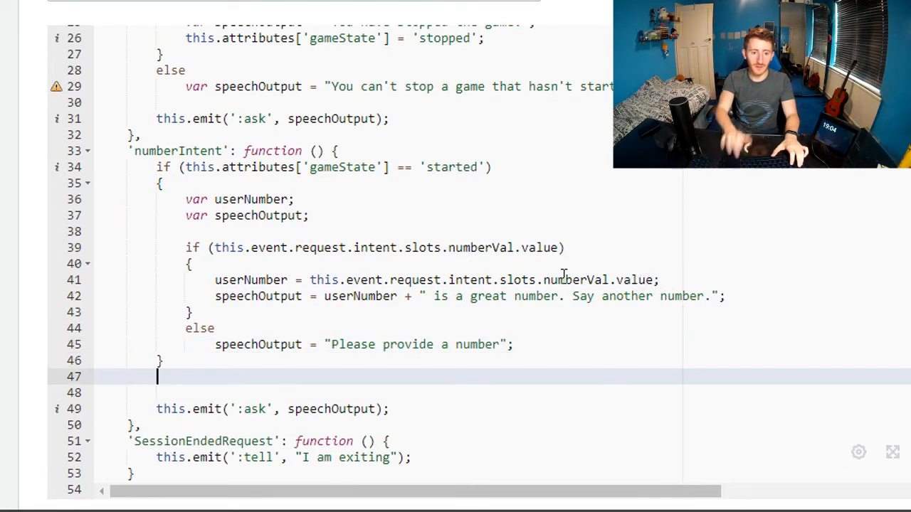
pyautogui.write('e')
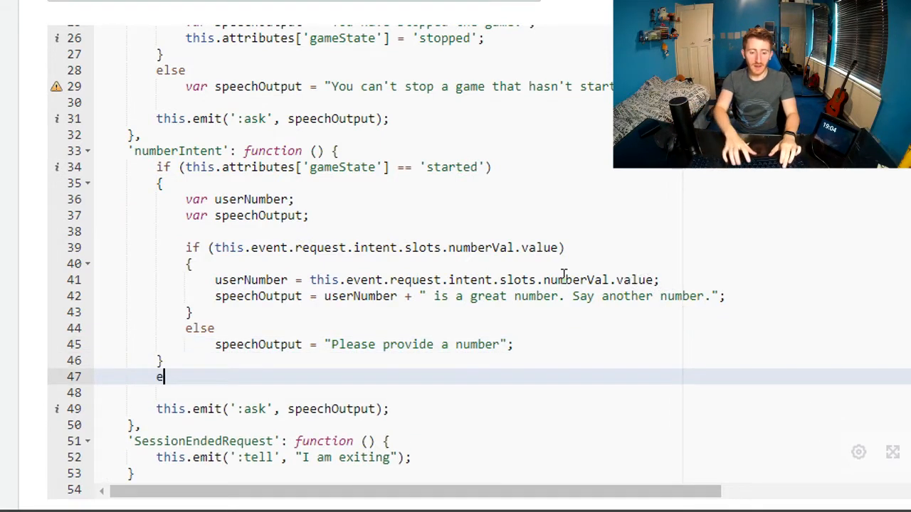
pyautogui.write('lse')
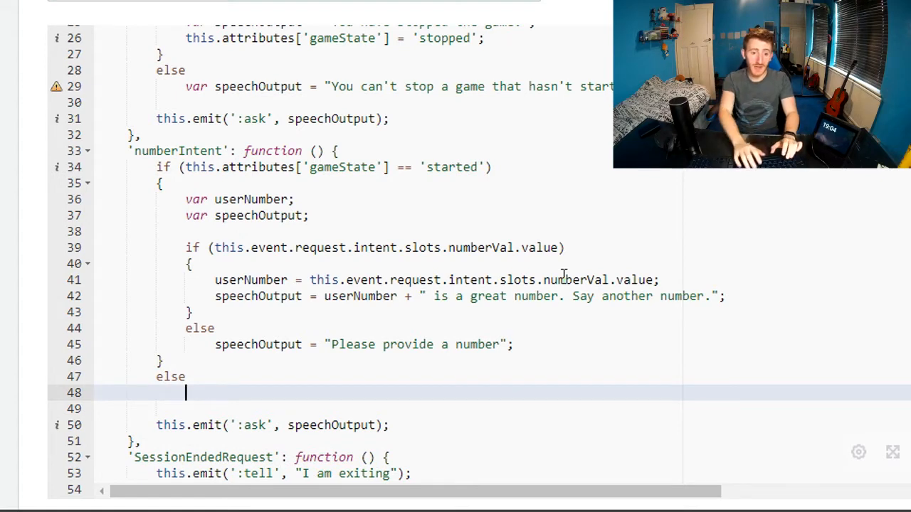
pyautogui.write('speechOutput = "')
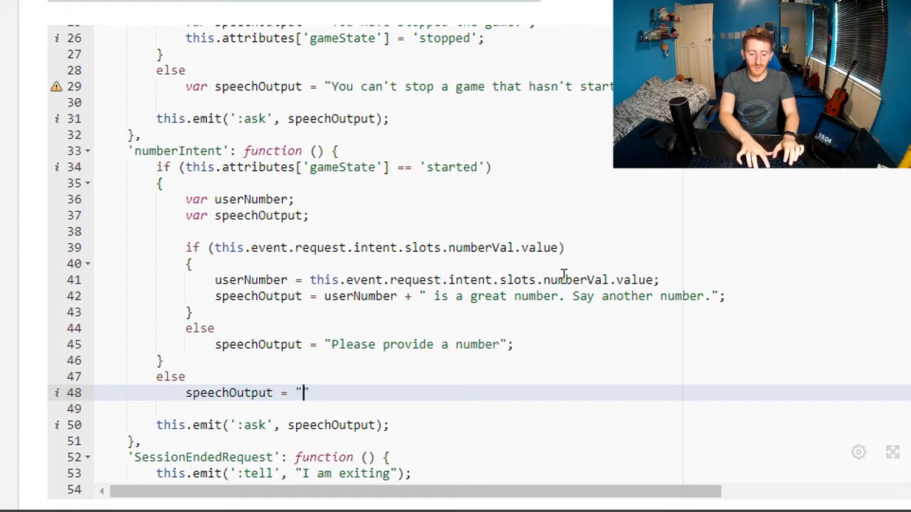
# Step: Write the else reply "You can't play the number game without starting the number game you plonka. Would…"
pyautogui.write("You can't s")
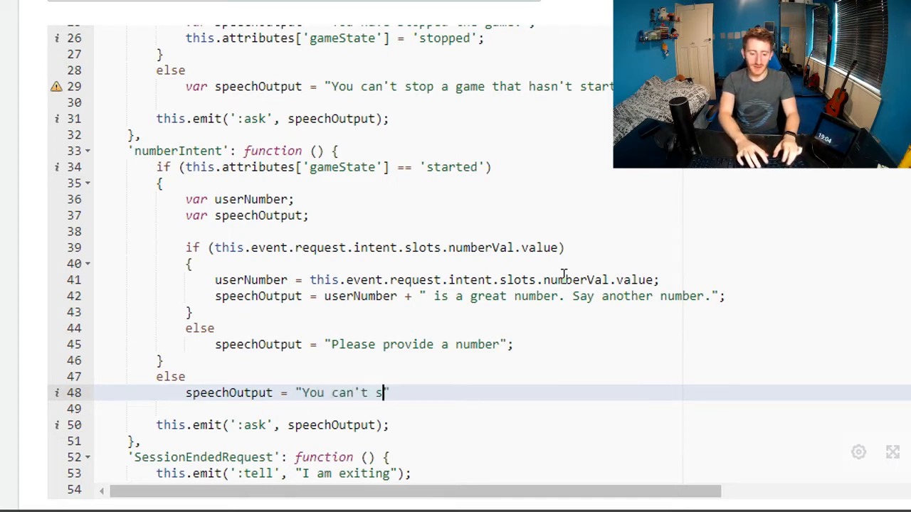
pyautogui.write('pl')
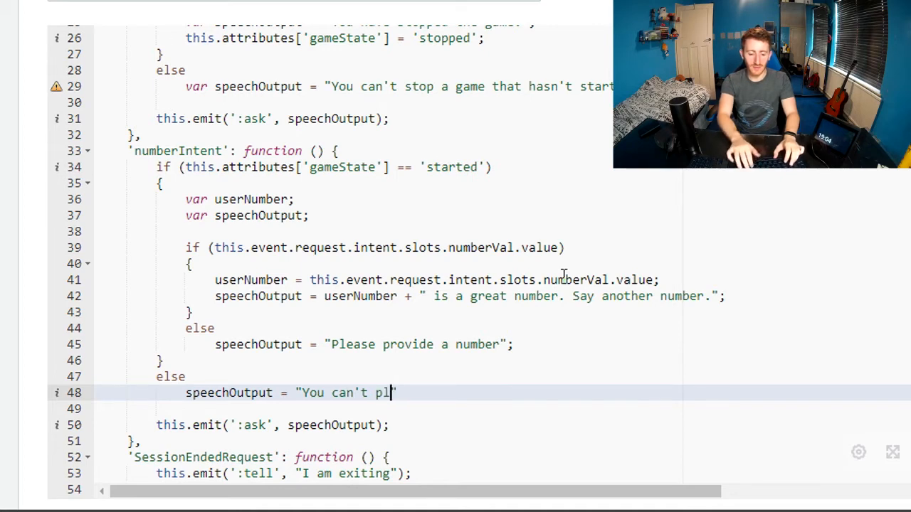
pyautogui.write('ay the number game')
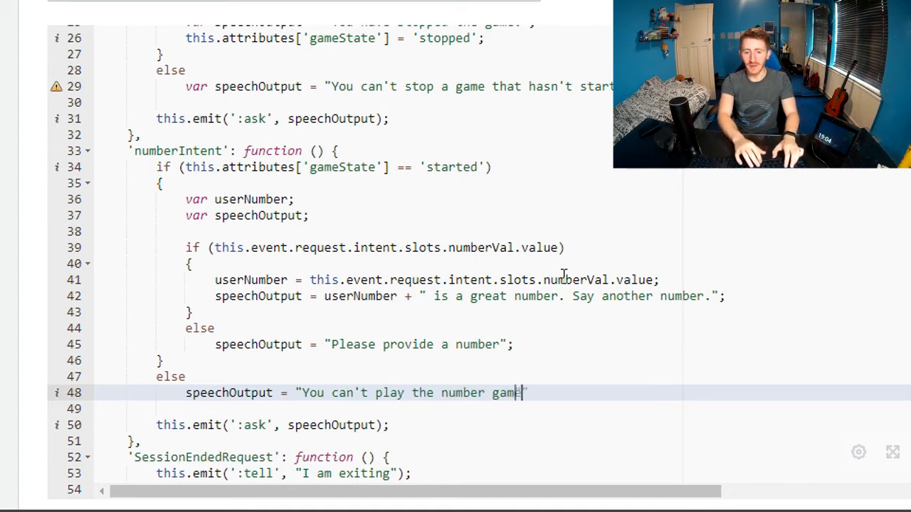
pyautogui.write('without start')
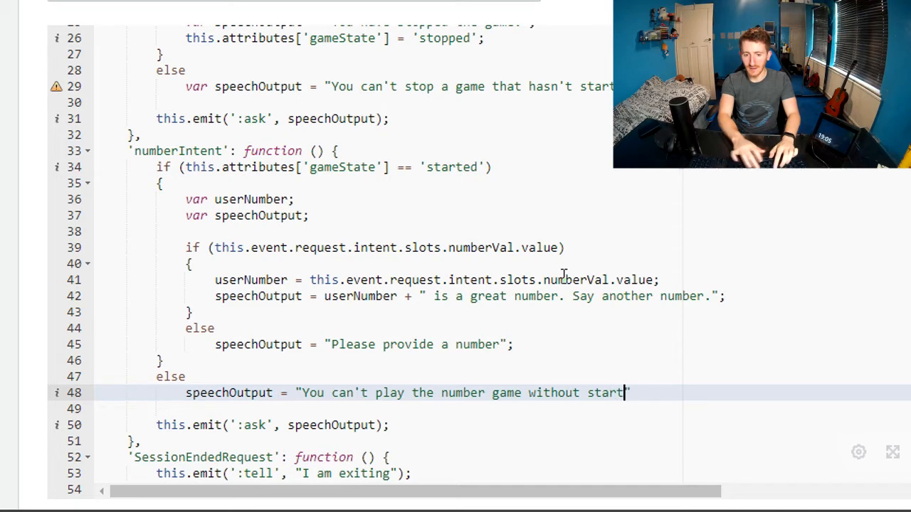
pyautogui.write('ing the number game you')
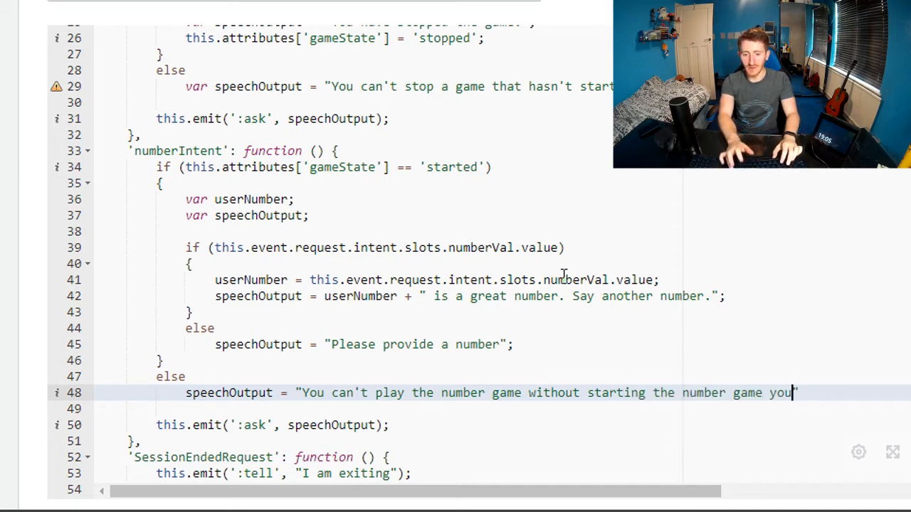
pyautogui.write('plonka.')
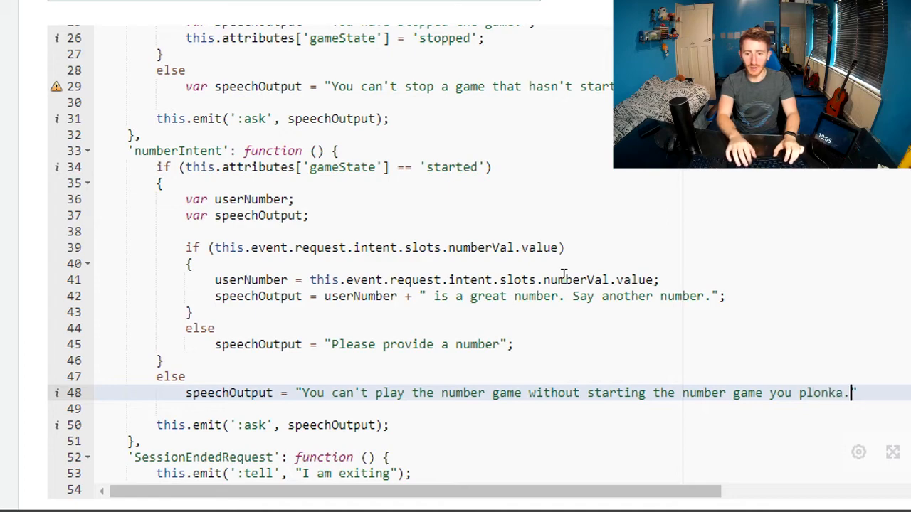
pyautogui.write('Would')
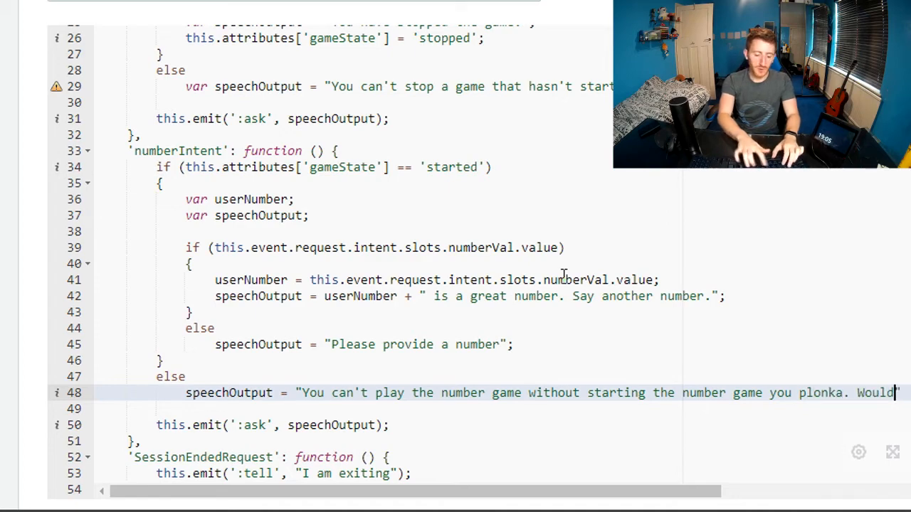